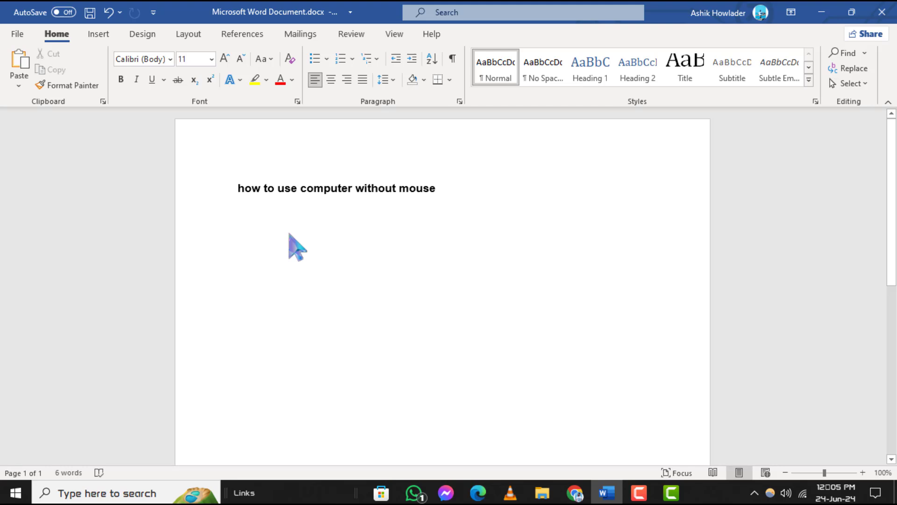
Step: Place the cursor below the title line, then toggle the desktop with Win+D twice
{"action": "left_click", "coordinate": [238, 223]}
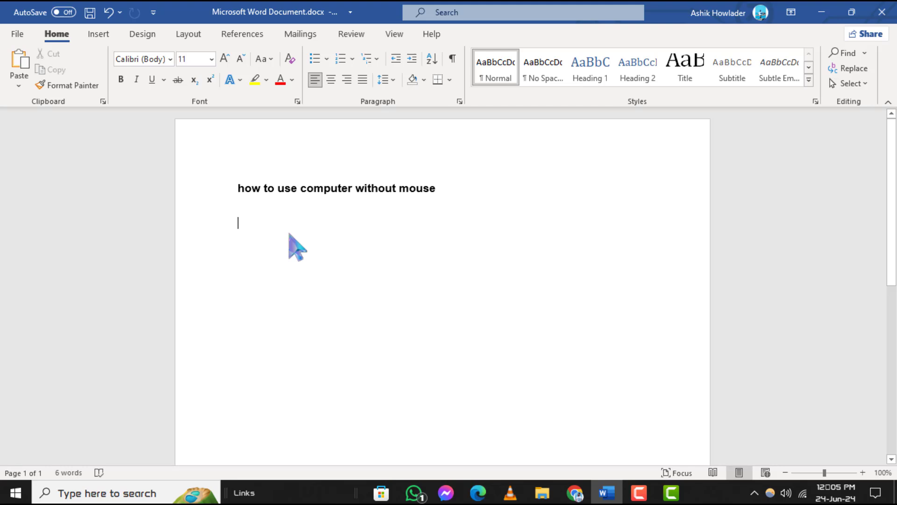
{"action": "key", "text": "win+d"}
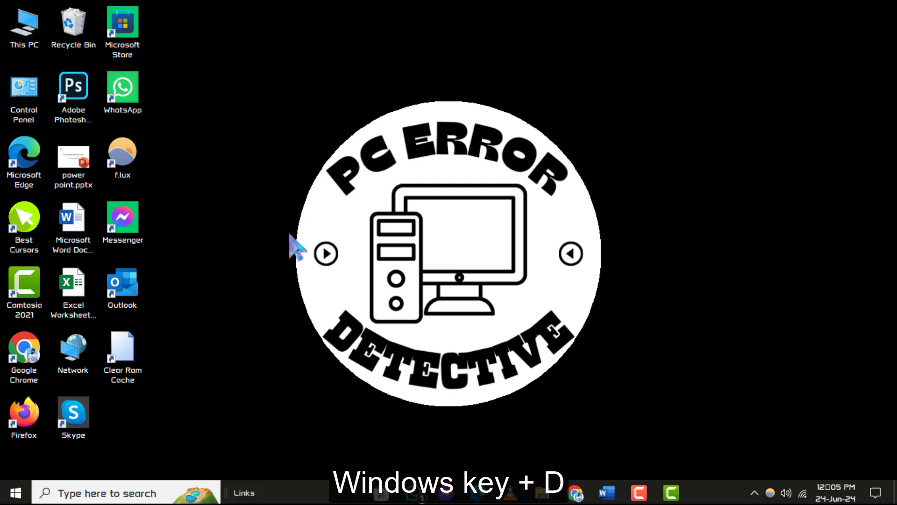
{"action": "mouse_move", "coordinate": [763, 310]}
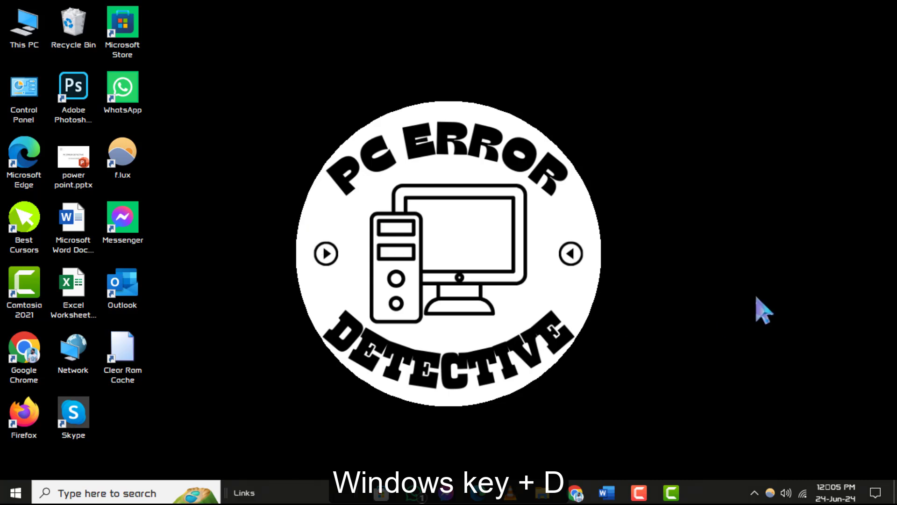
{"action": "key", "text": "win+d"}
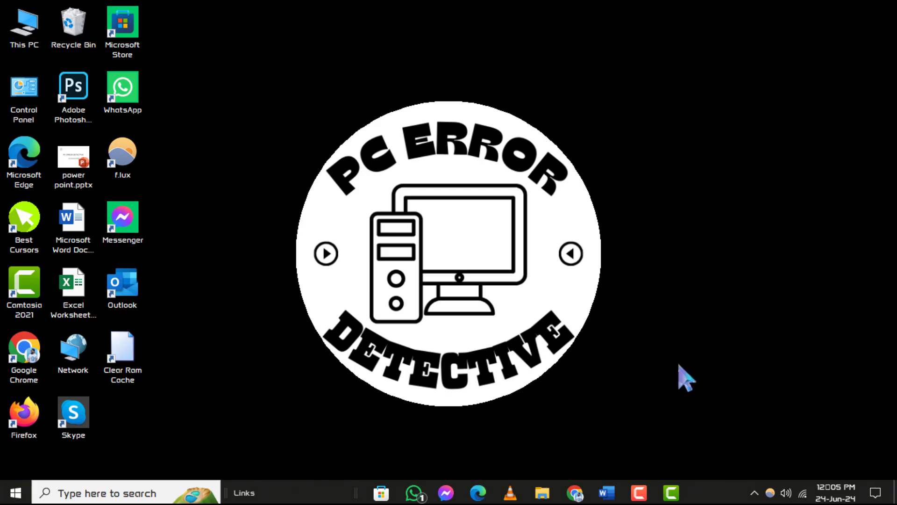
Step: Bring Word back from the taskbar and snap its window left, then right
{"action": "left_click", "coordinate": [606, 493]}
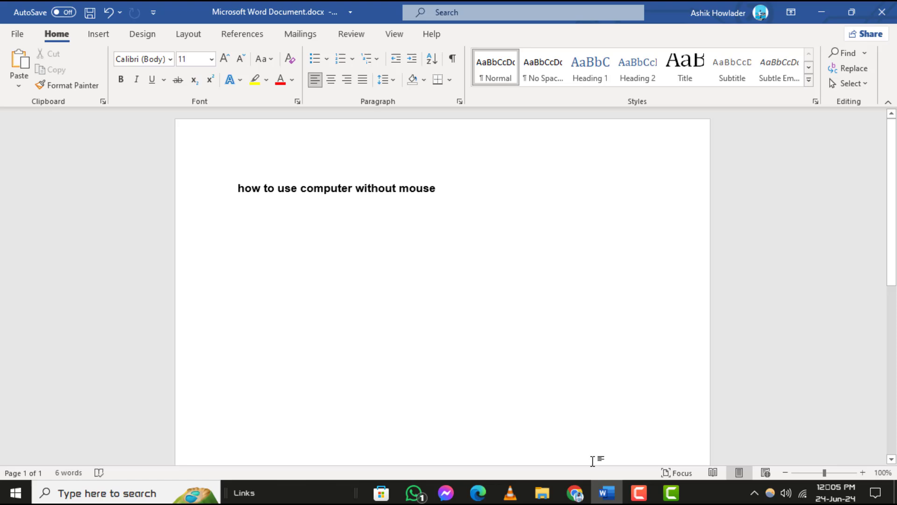
{"action": "key", "text": "Win+Left"}
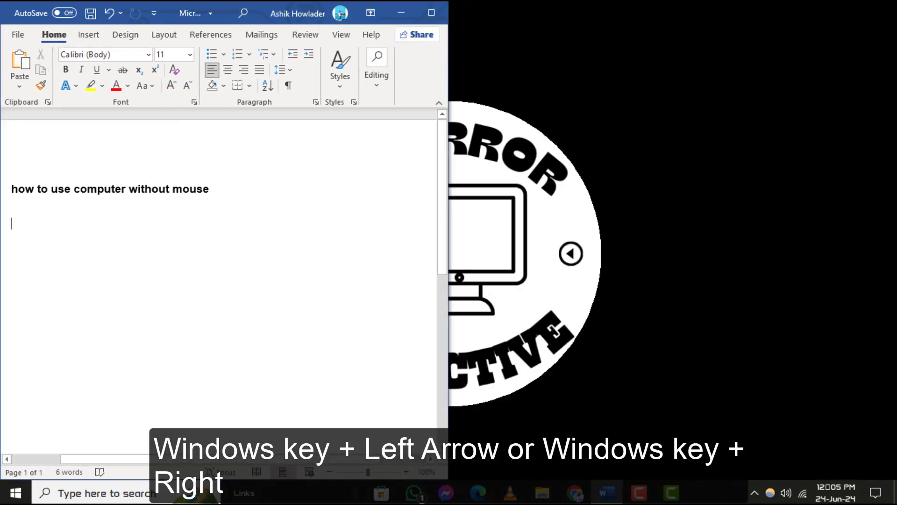
{"action": "key", "text": "win+right"}
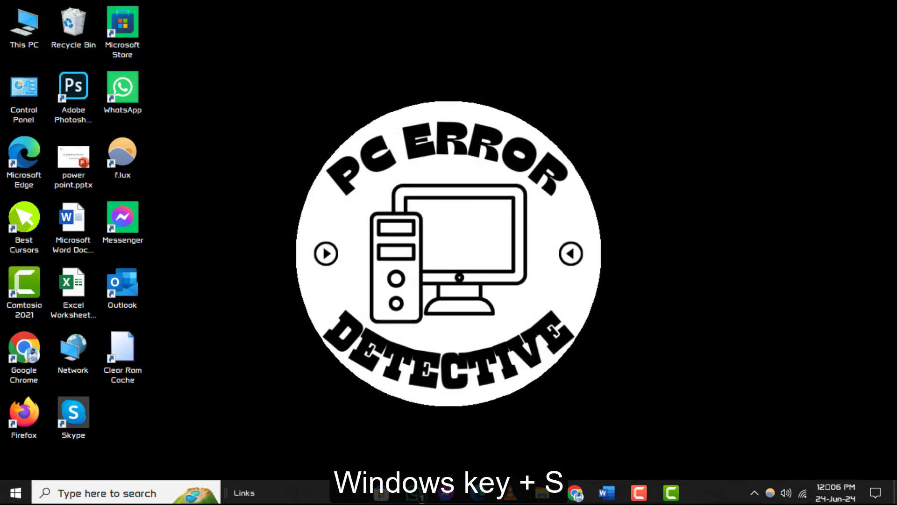
Step: Open and dismiss the Windows search panel, then invoke Run with Win+R
{"action": "key", "text": "win+s"}
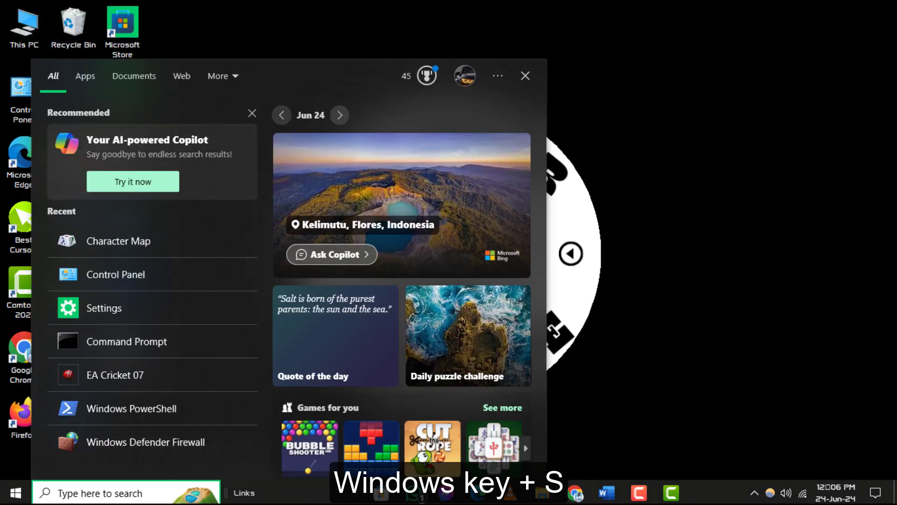
{"action": "key", "text": "Escape"}
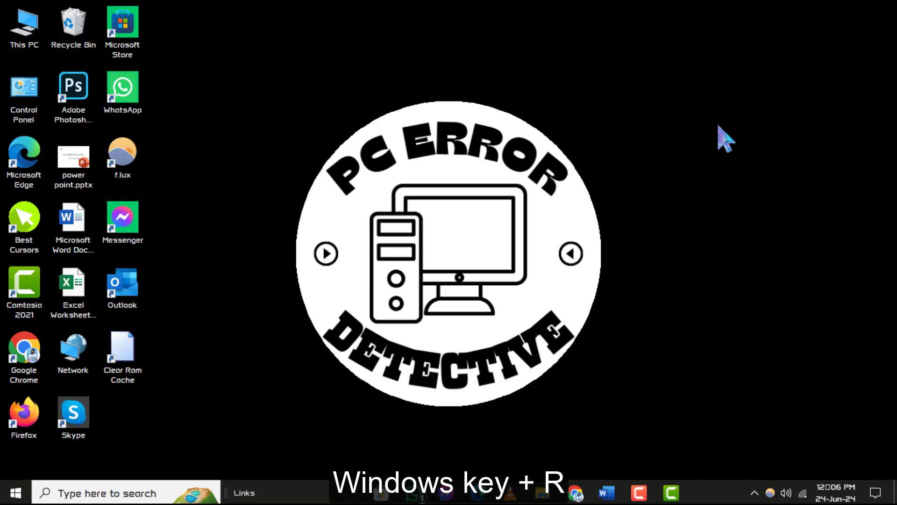
{"action": "key", "text": "Win+r"}
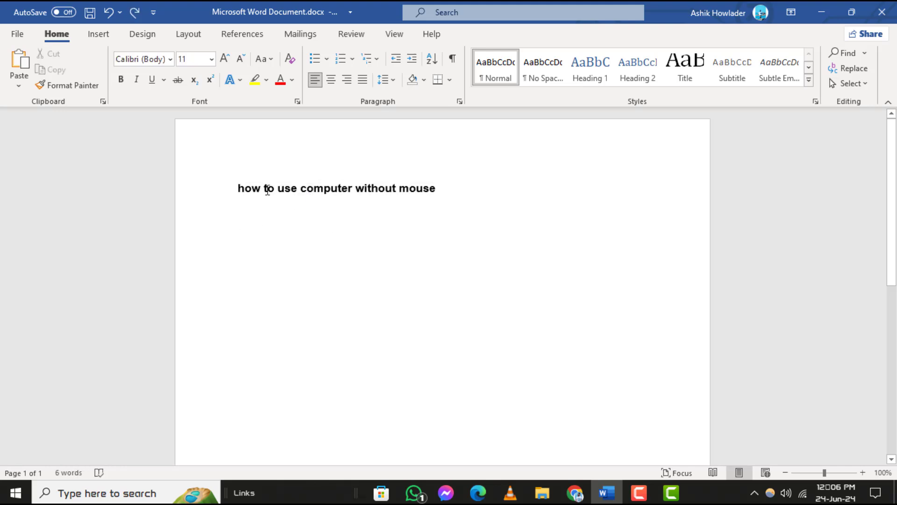
Step: Paste, select the title line for removal, and close Word to get the save prompt
{"action": "key", "text": "ctrl+v"}
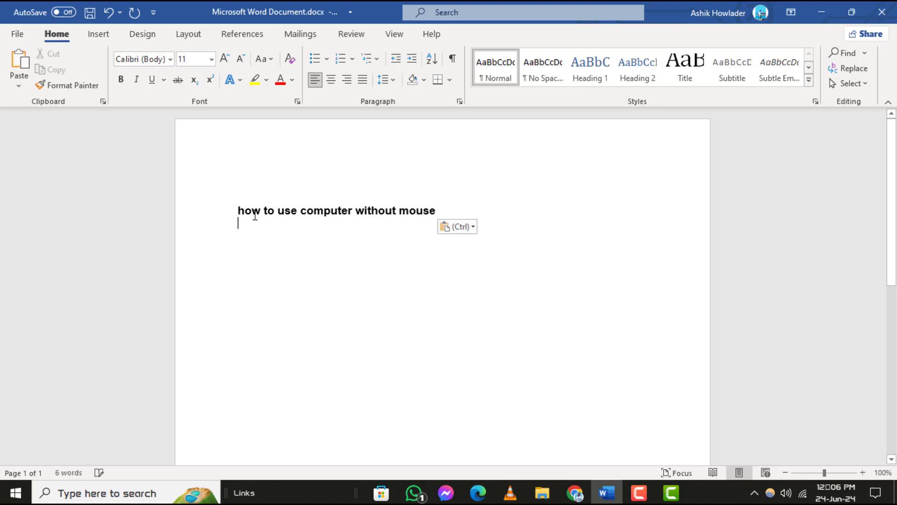
{"action": "triple_click", "coordinate": [336, 210]}
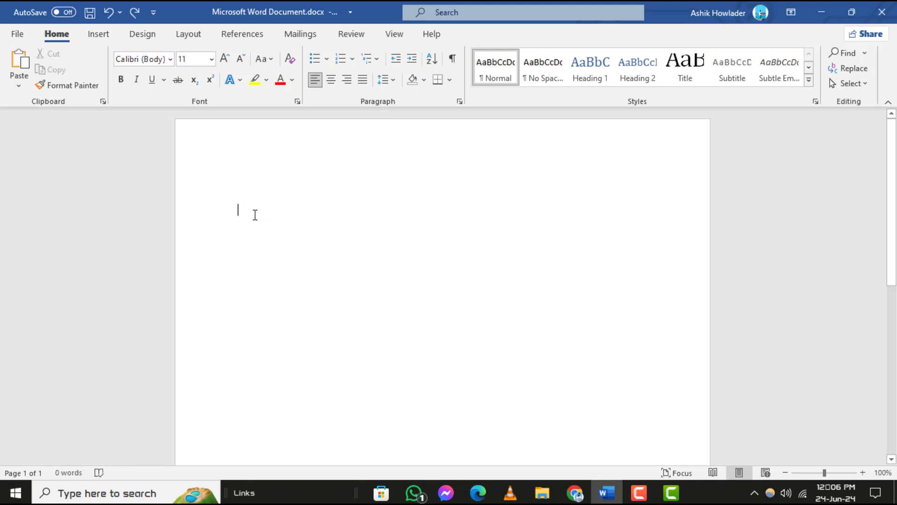
{"action": "left_click", "coordinate": [880, 11]}
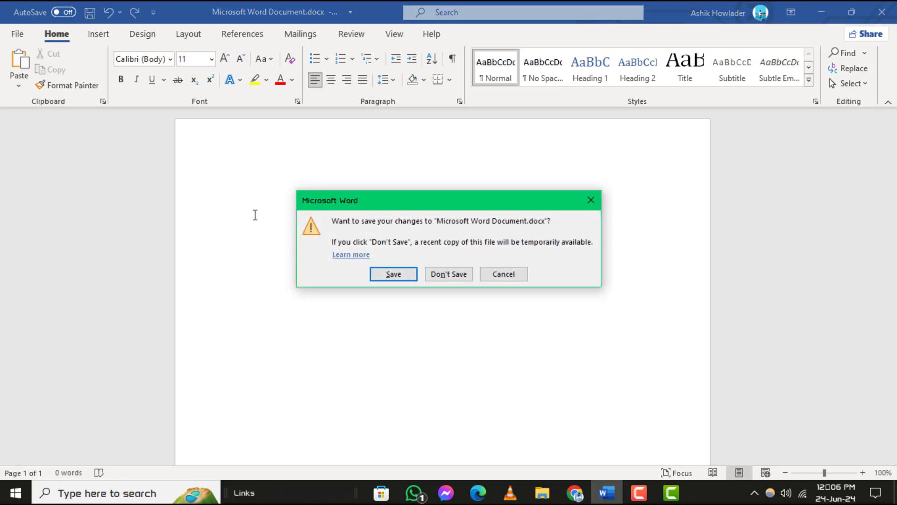